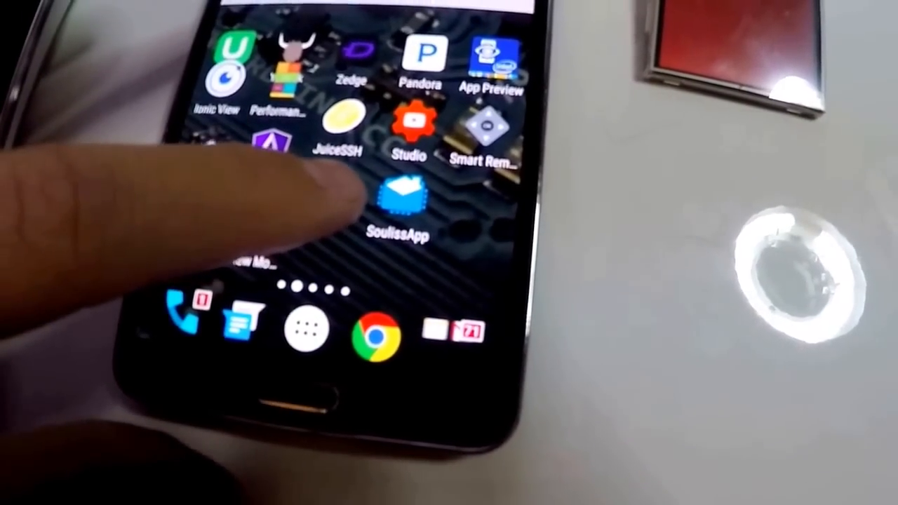
left_click(398, 203)
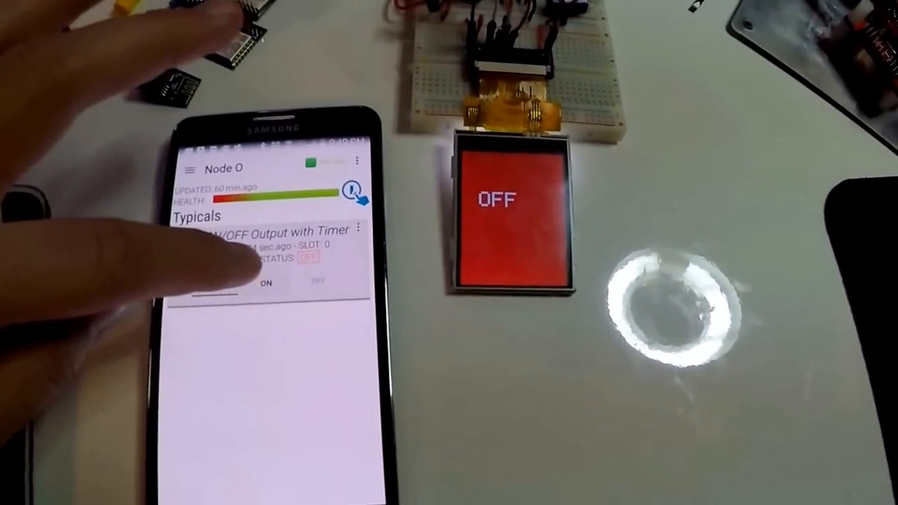
left_click(266, 283)
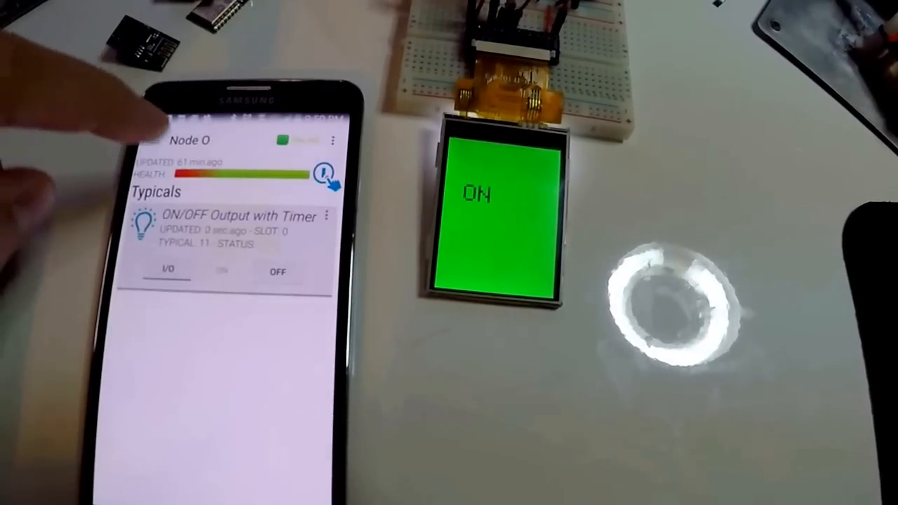
left_click(278, 272)
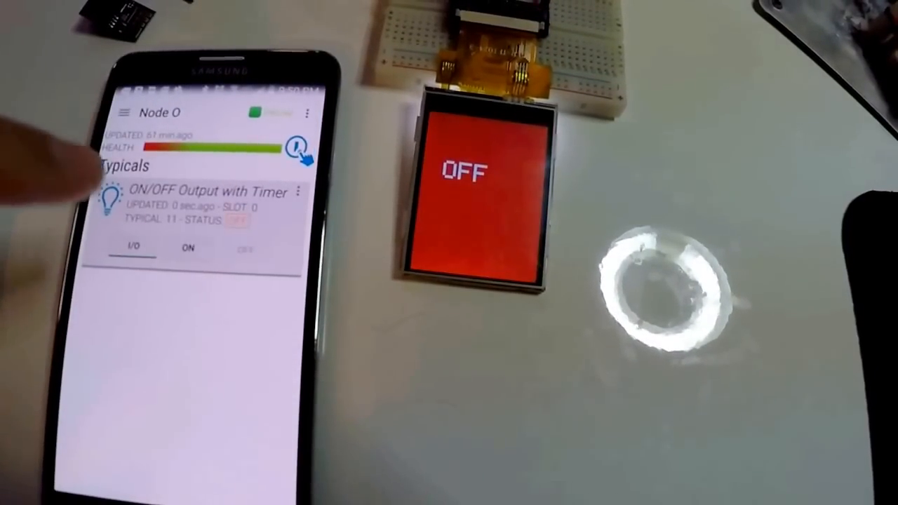
left_click(188, 247)
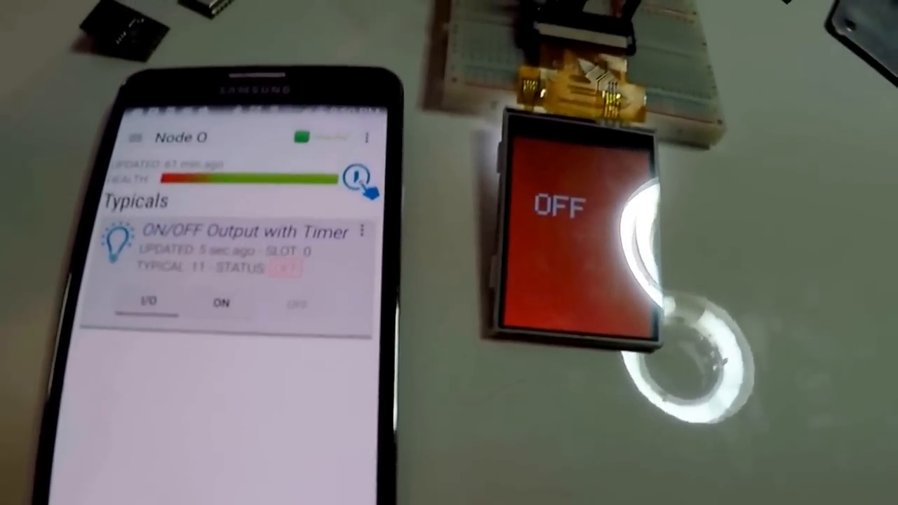
left_click(220, 303)
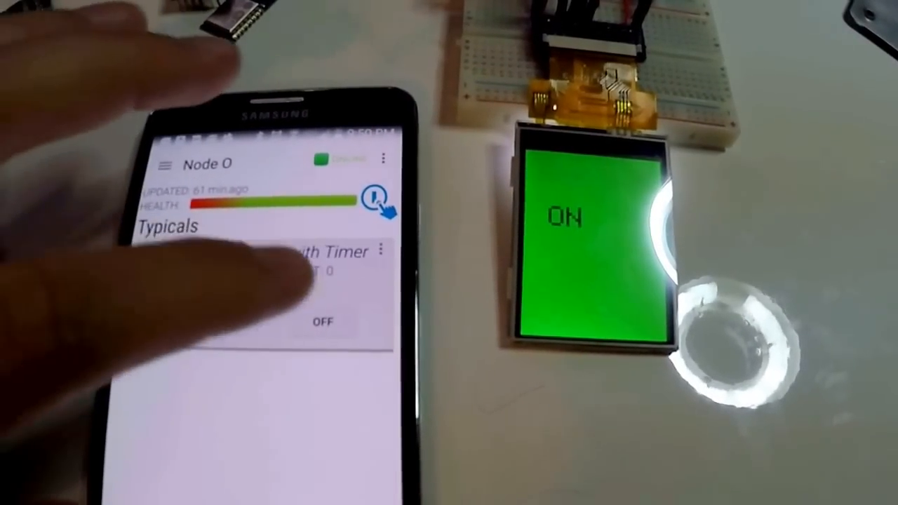
left_click(322, 321)
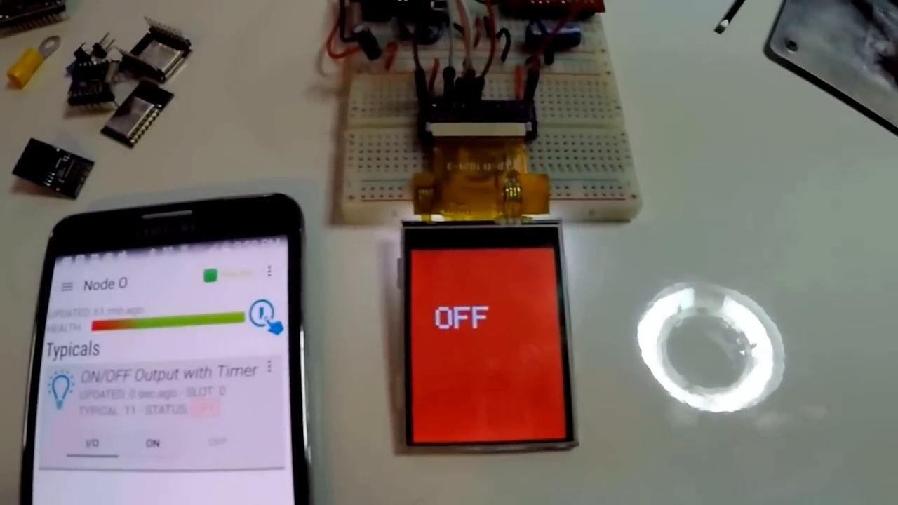